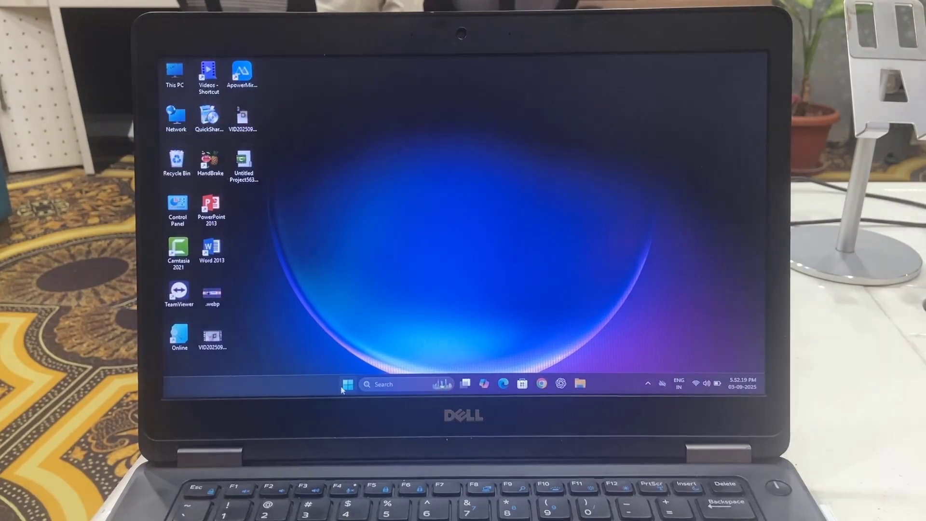
- Bring up the Start menu and search for 'link' to find Phone Link
{"action": "left_click", "coordinate": [347, 384]}
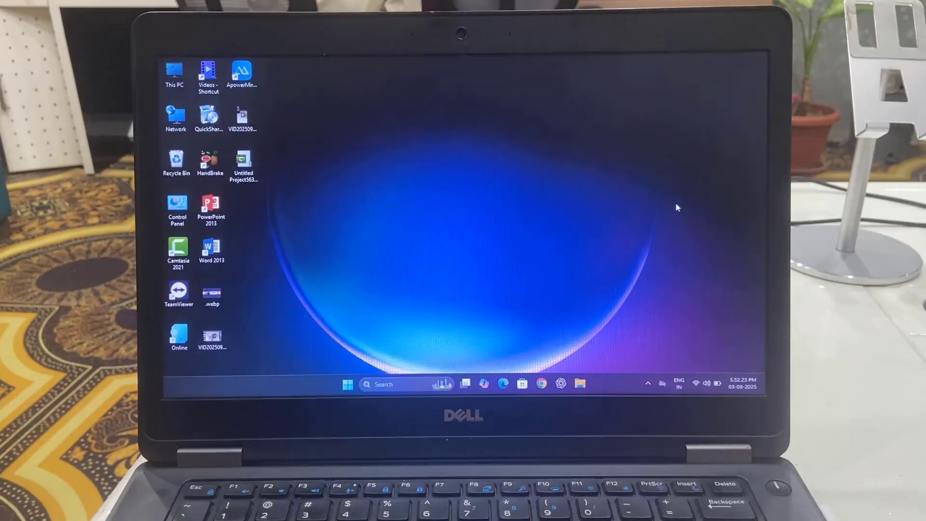
{"action": "left_click", "coordinate": [347, 384]}
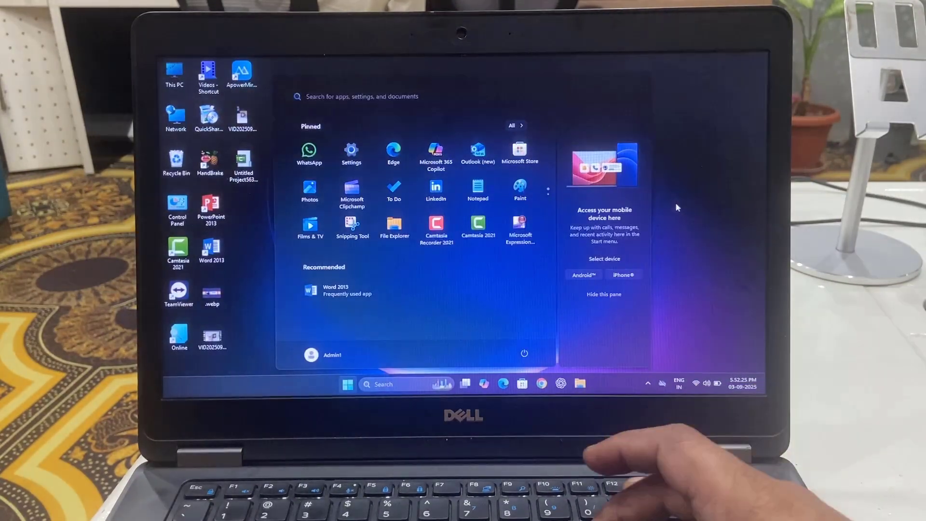
{"action": "type", "text": "link"}
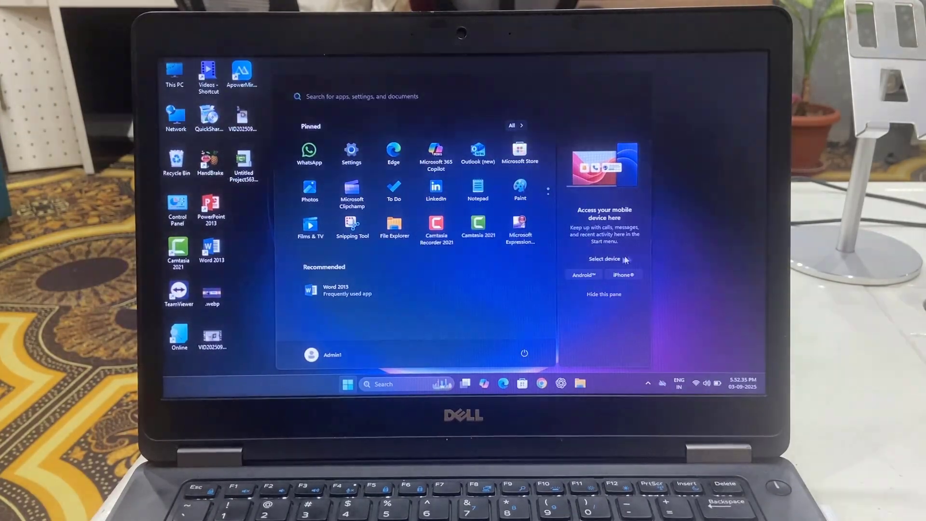
- Choose Android in the mobile pane so Phone Link shows a one-time verification code
{"action": "left_click", "coordinate": [348, 384]}
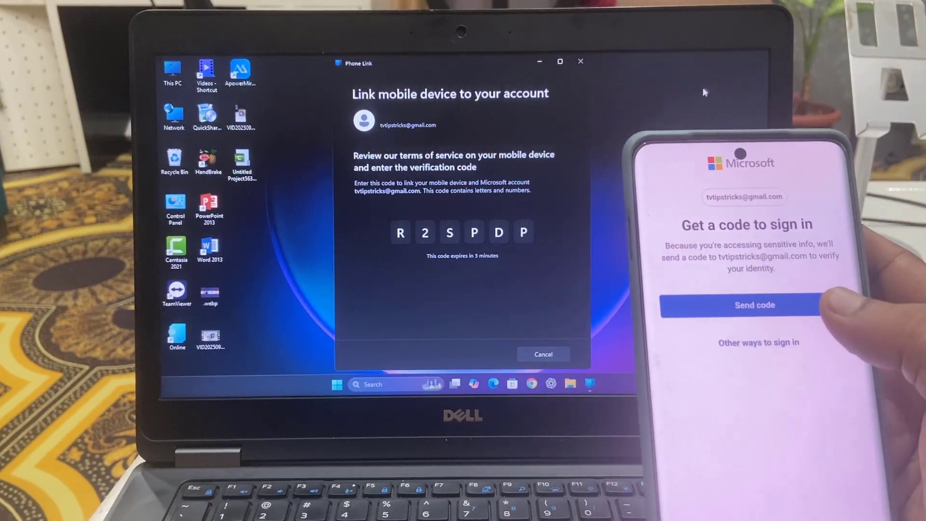
- Continue past the 'You're all set' screen so the OnePlus 12 is confirmed linked
{"action": "left_click", "coordinate": [755, 305]}
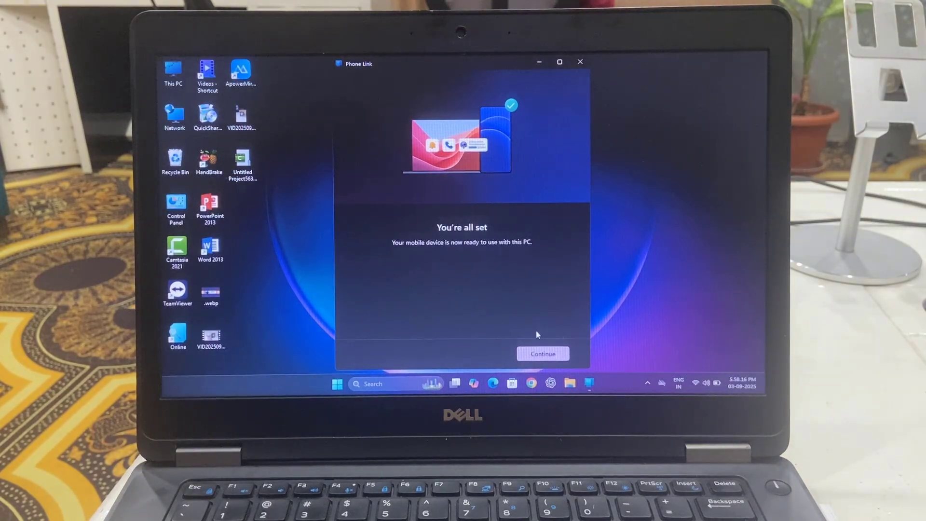
{"action": "left_click", "coordinate": [542, 354]}
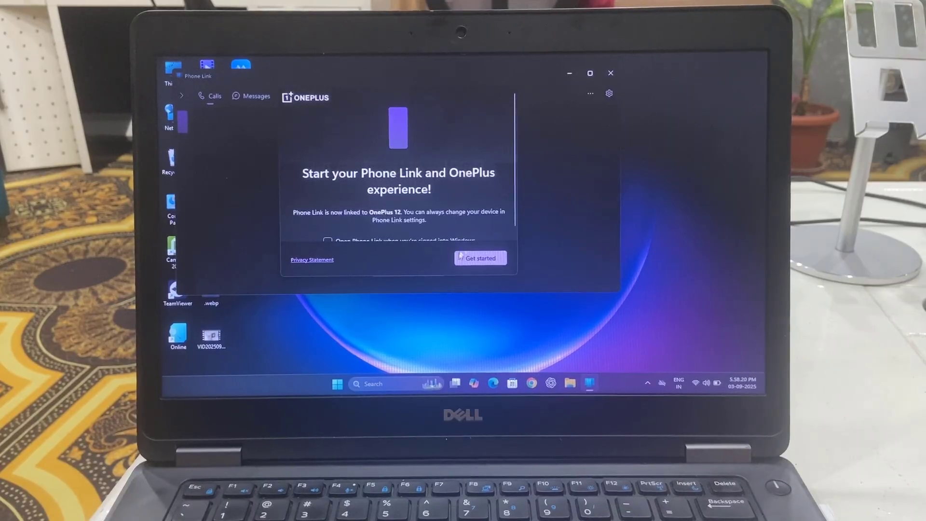
- Get started, browse the Calls, Messages and Apps sections, then close Phone Link
{"action": "left_click", "coordinate": [480, 259]}
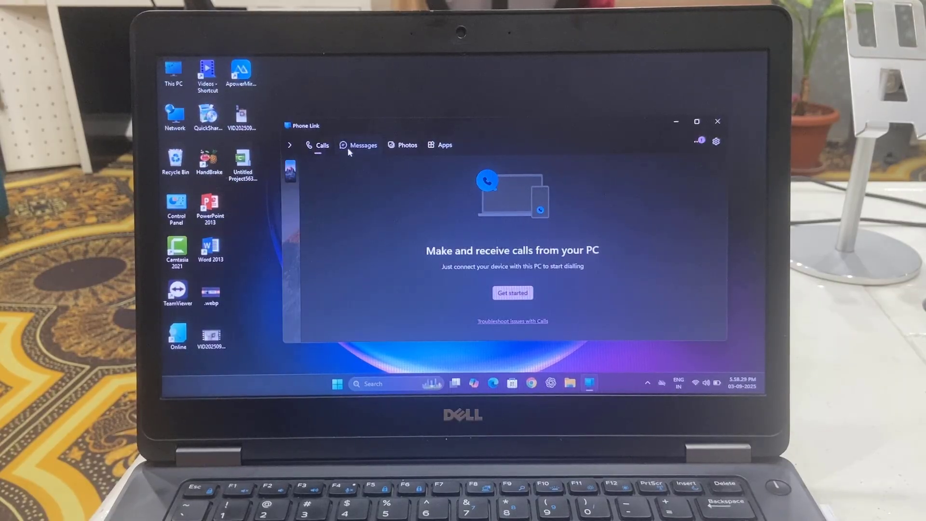
{"action": "left_click", "coordinate": [364, 145]}
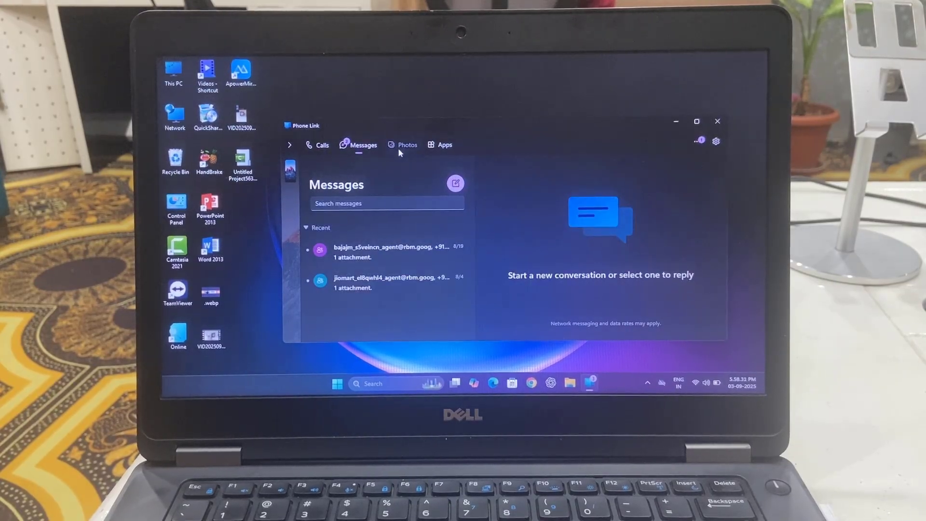
{"action": "left_click", "coordinate": [445, 145]}
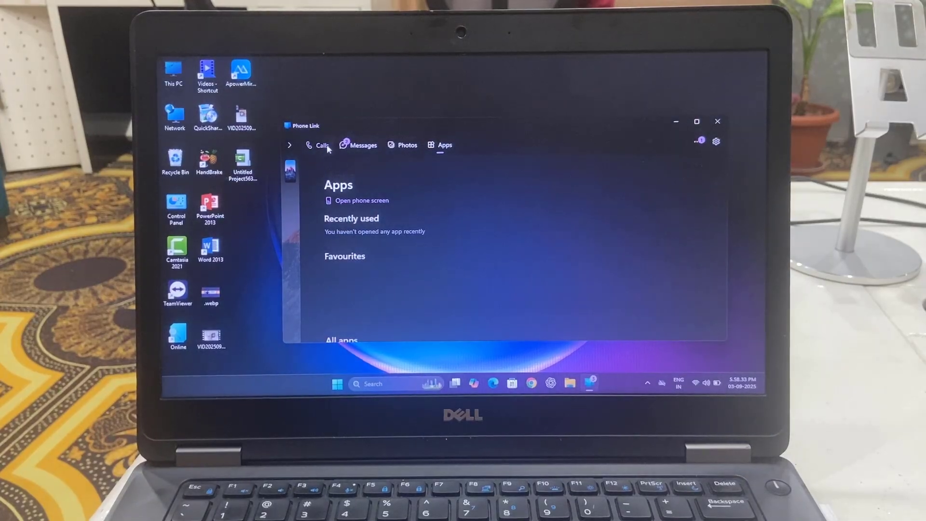
{"action": "left_click", "coordinate": [320, 146]}
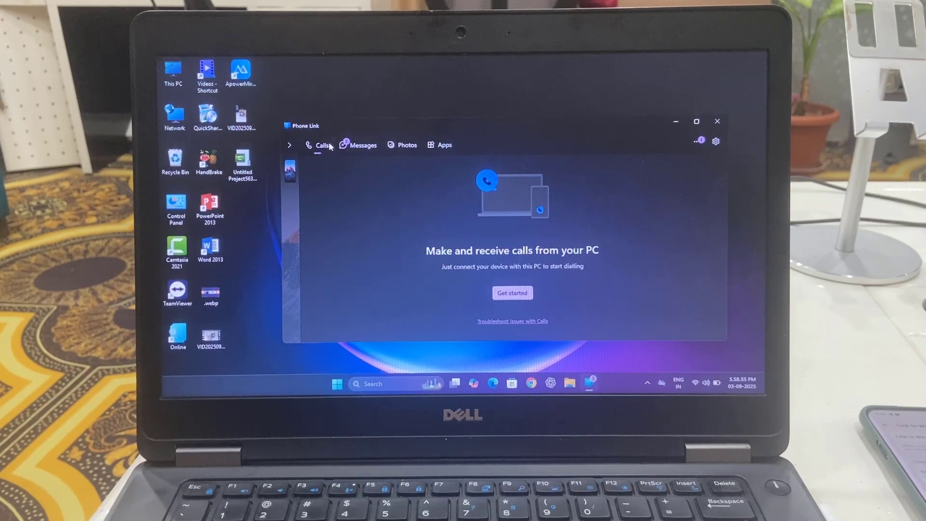
{"action": "left_click", "coordinate": [511, 293]}
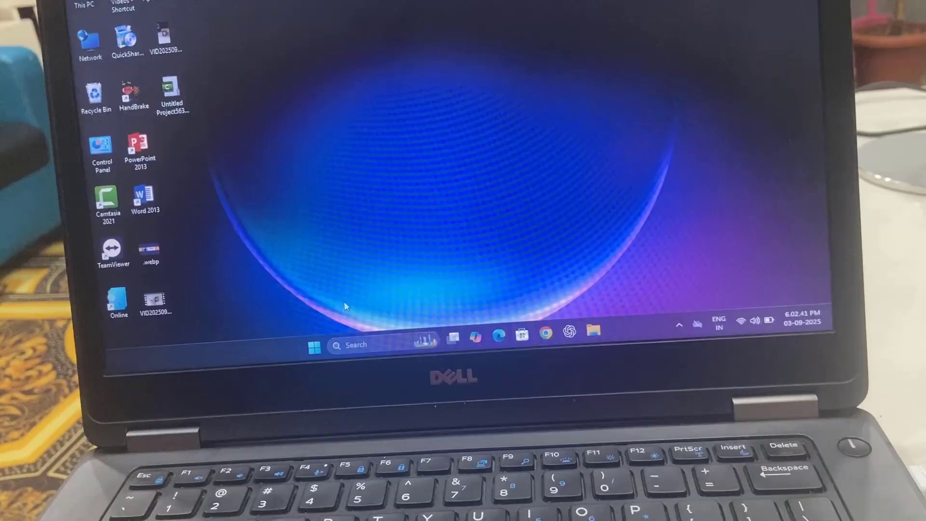
- Search 'link' from Start to relaunch Phone Link and reach its General settings
{"action": "left_click", "coordinate": [315, 344]}
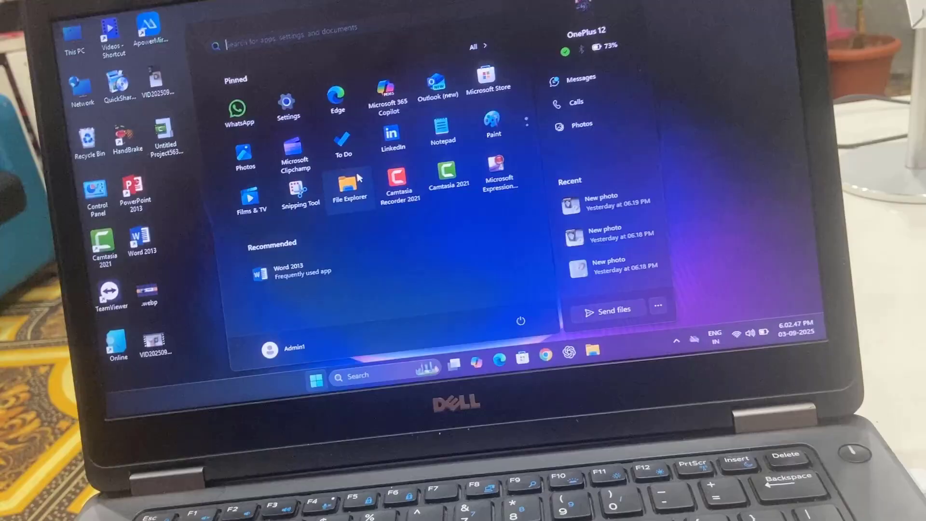
{"action": "type", "text": "link"}
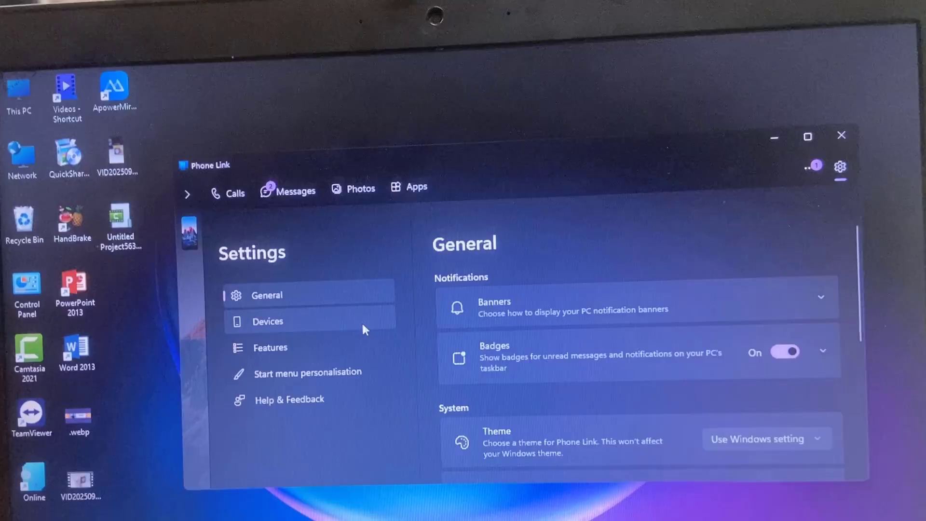
- From Devices settings, choose Remove on the OnePlus 12 to get its removal confirmation
{"action": "left_click", "coordinate": [267, 321]}
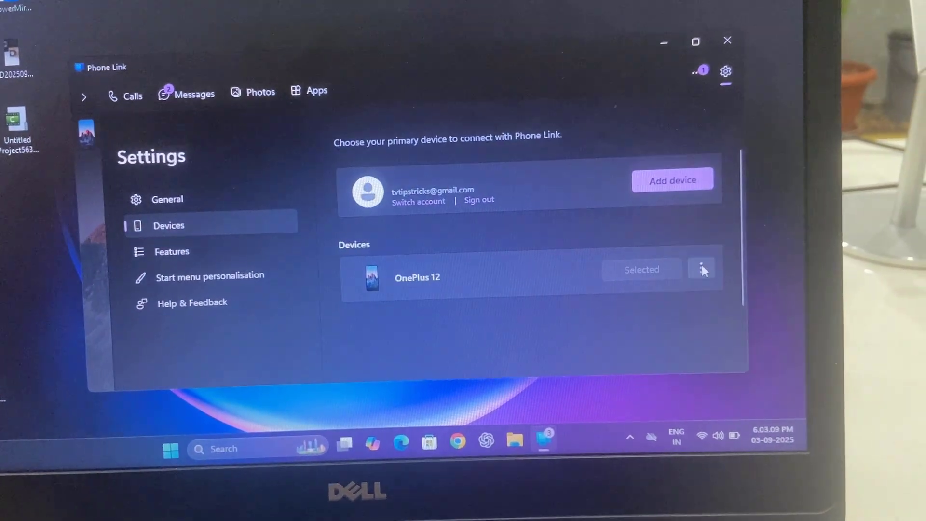
{"action": "left_click", "coordinate": [701, 270]}
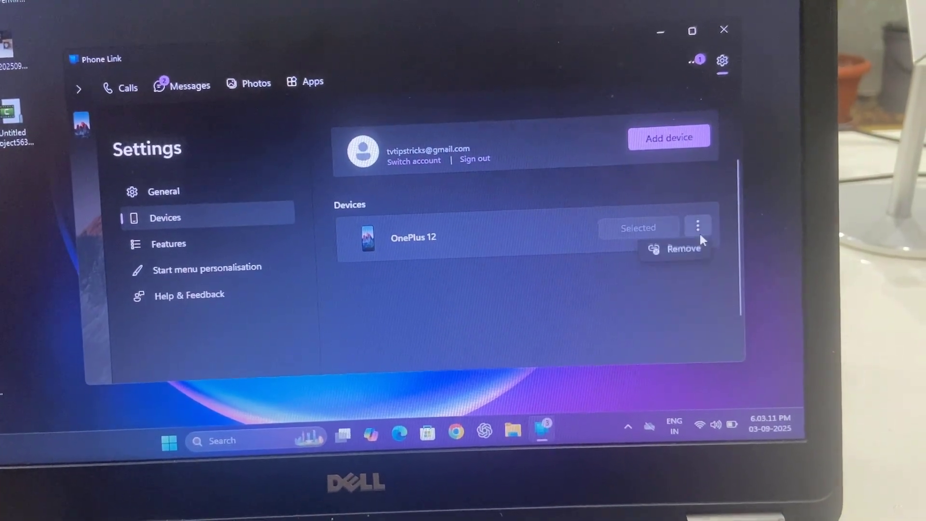
{"action": "left_click", "coordinate": [682, 249]}
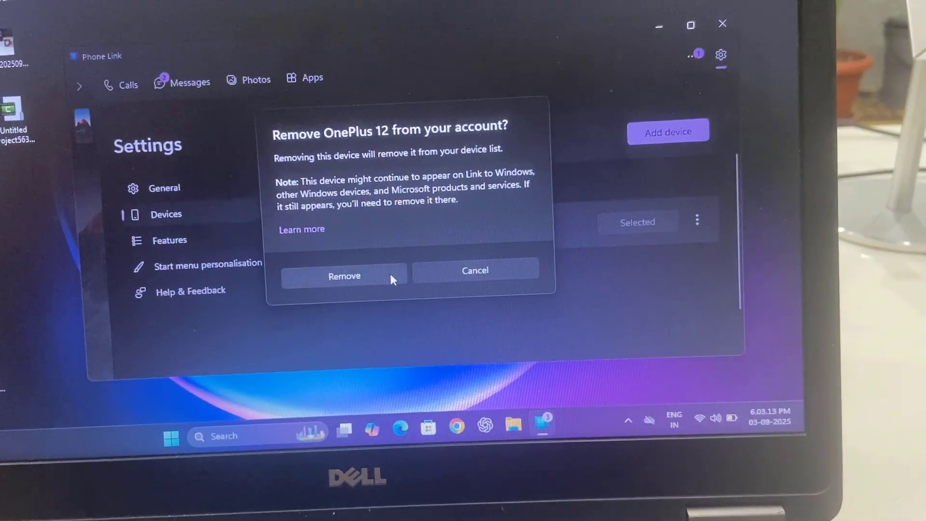